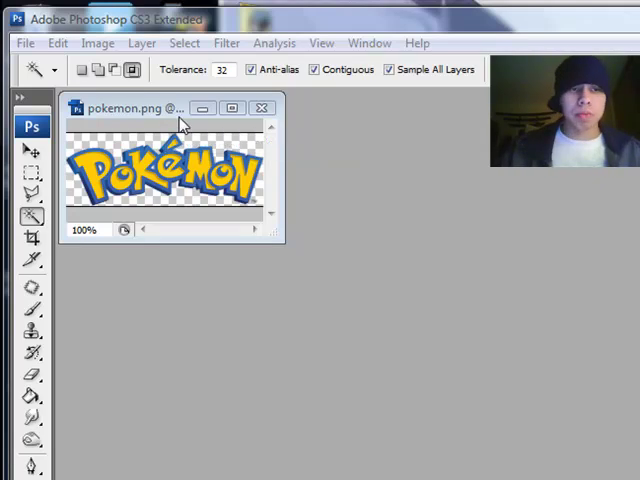
pyautogui.moveTo(136, 112)
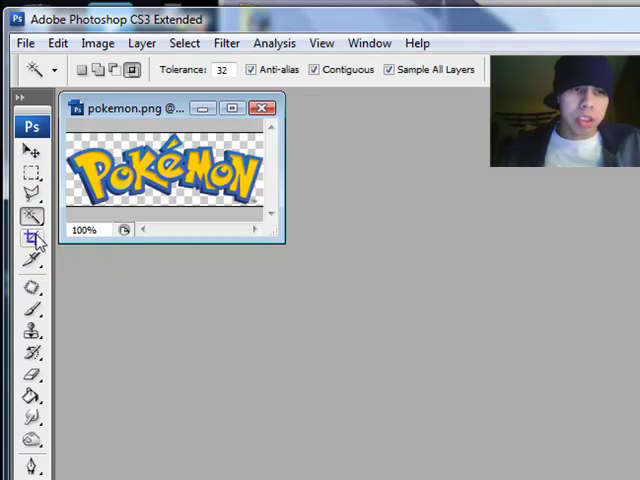
# Set the Crop tool to a fixed 320 px width and 91 px height.
pyautogui.click(30, 238)
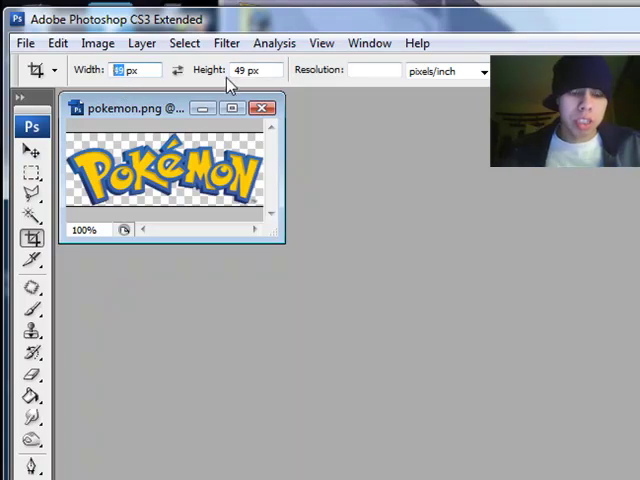
pyautogui.write('3220')
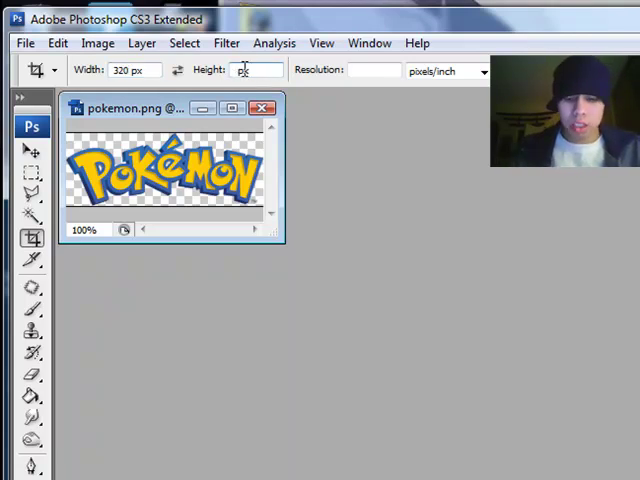
pyautogui.write('91')
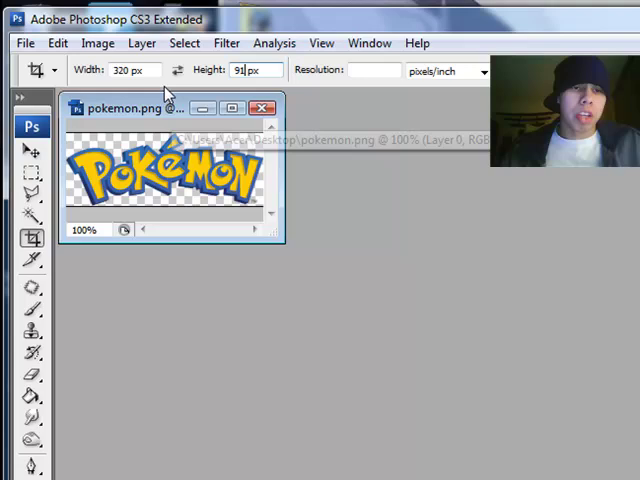
pyautogui.moveTo(148, 92)
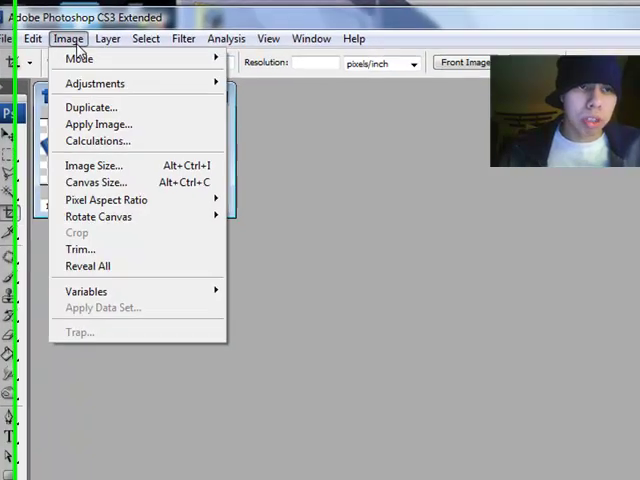
# Resize the logo to 320 by 91 pixels in Image Size with proportions unconstrained.
pyautogui.click(92, 164)
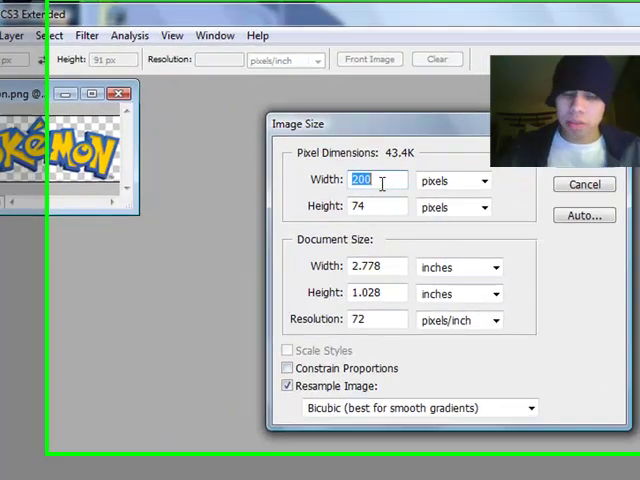
pyautogui.write('320')
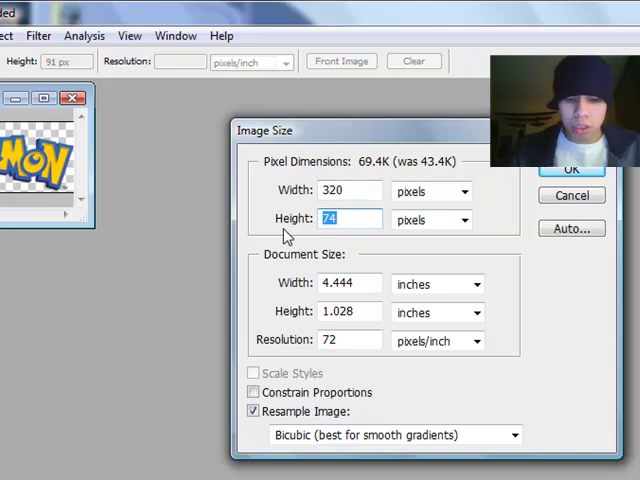
pyautogui.write('91')
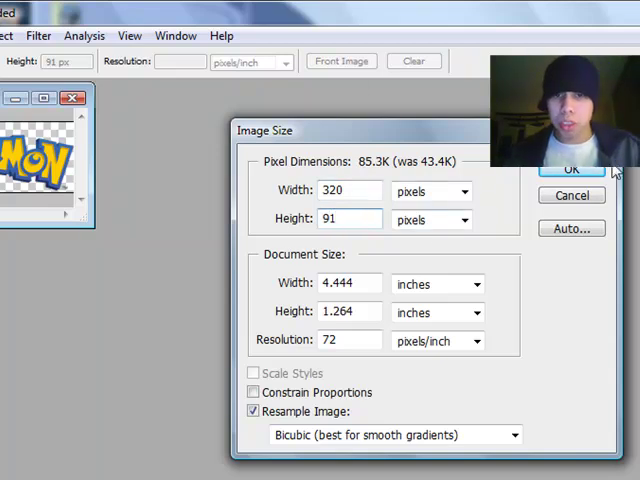
pyautogui.click(578, 168)
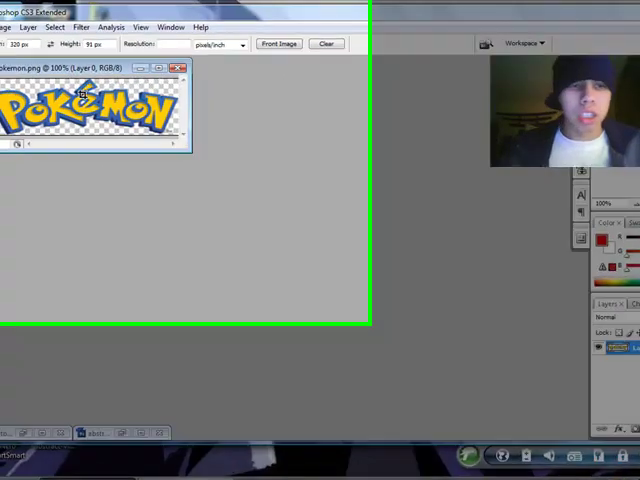
# Save the logo to the Desktop as Dock.png, accept PNG options, and close the document.
pyautogui.click(20, 40)
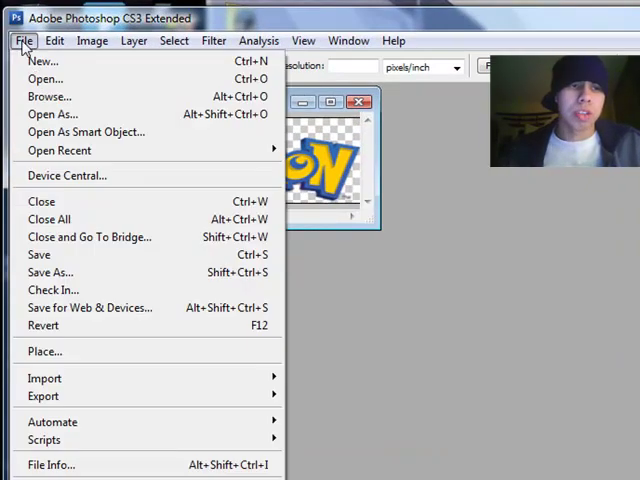
pyautogui.click(50, 272)
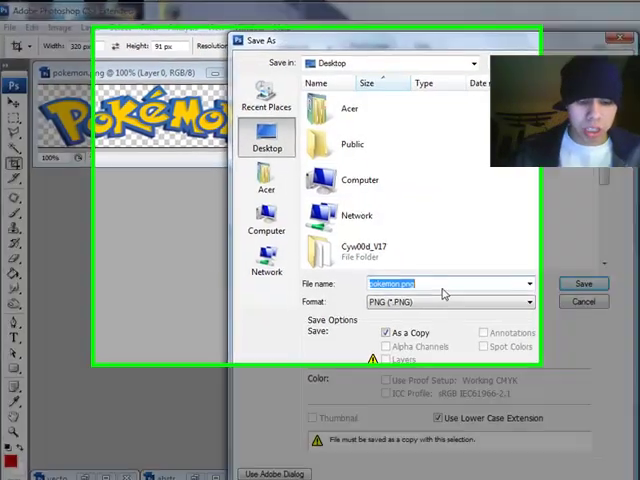
pyautogui.write('Dock')
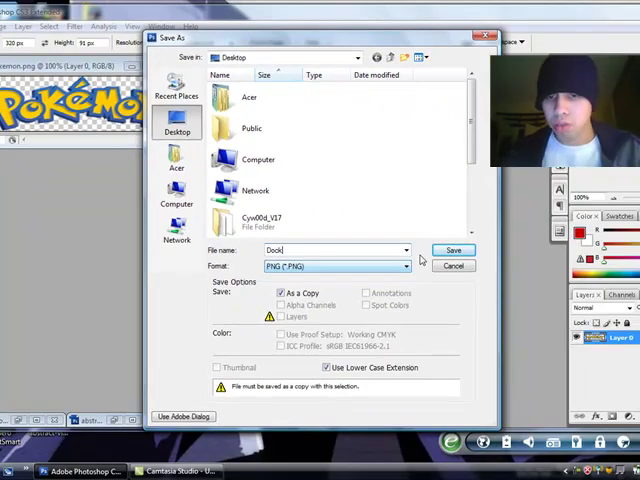
pyautogui.click(452, 250)
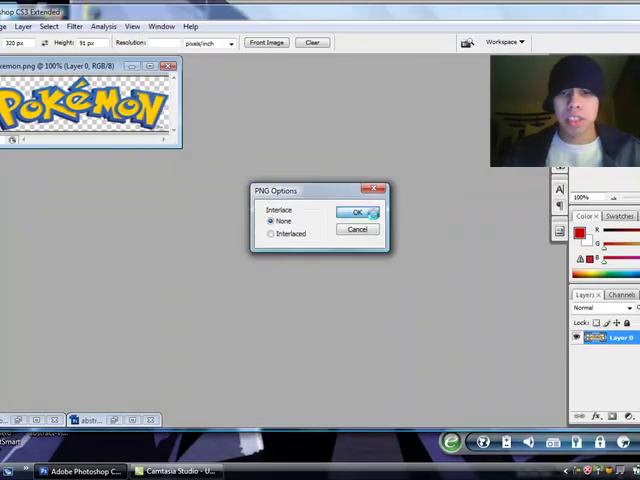
pyautogui.click(360, 212)
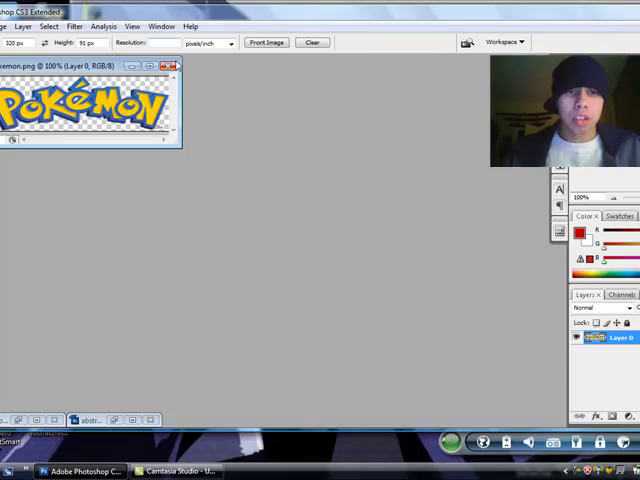
pyautogui.click(172, 68)
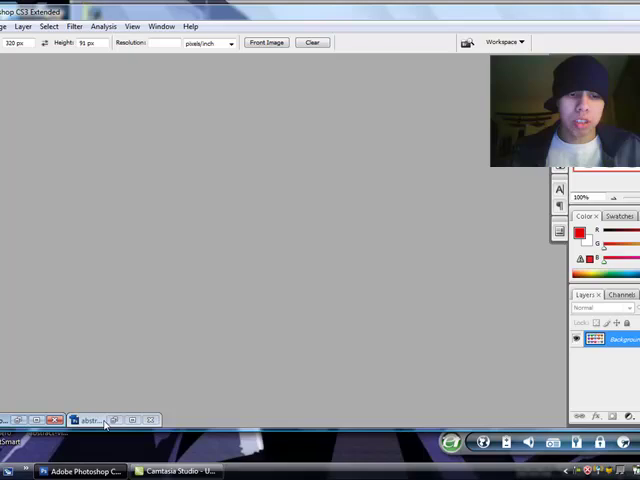
# Save abstract-virus-1.jpg to the Desktop as a PNG named StatusBar.
pyautogui.click(90, 420)
pyautogui.write('20')
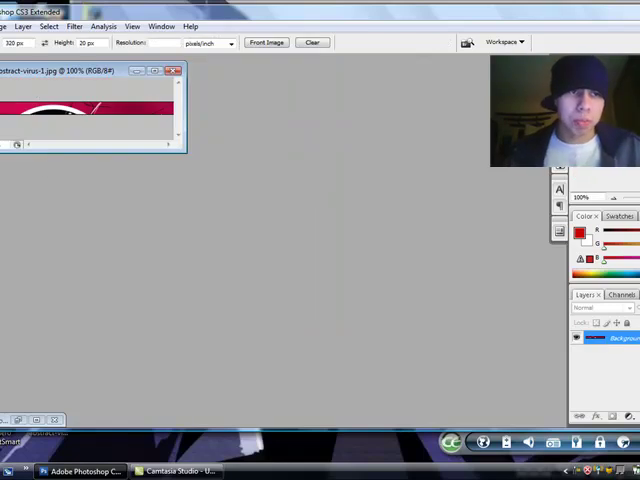
pyautogui.click(4, 26)
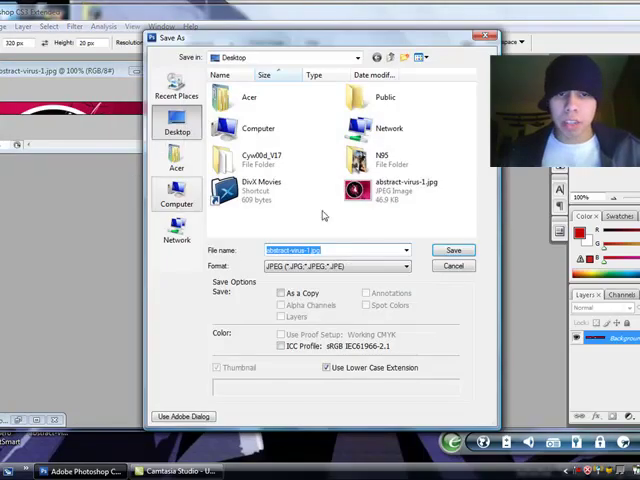
pyautogui.write('StatusBar')
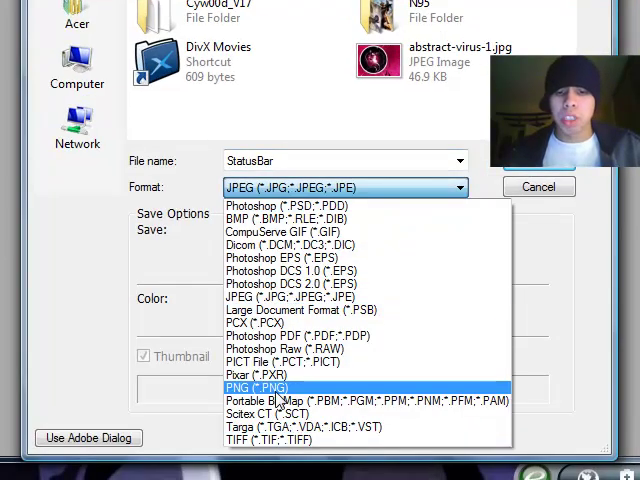
pyautogui.click(244, 386)
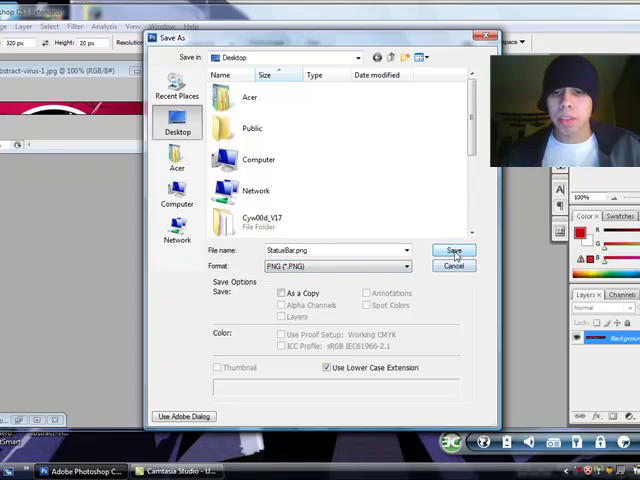
pyautogui.click(452, 250)
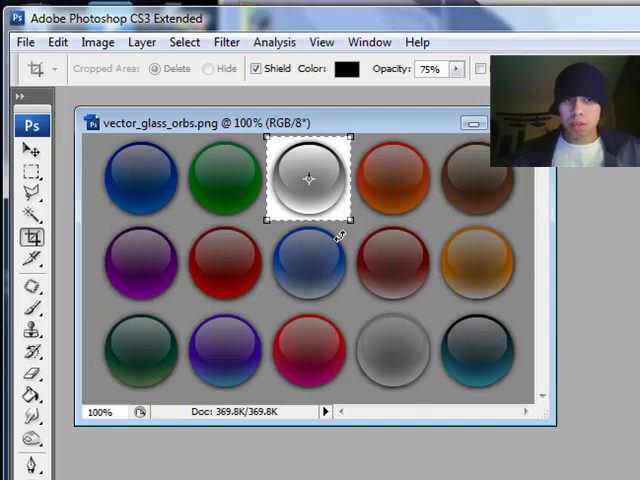
# Apply the crop box so only the single silver orb remains.
pyautogui.press('Enter')
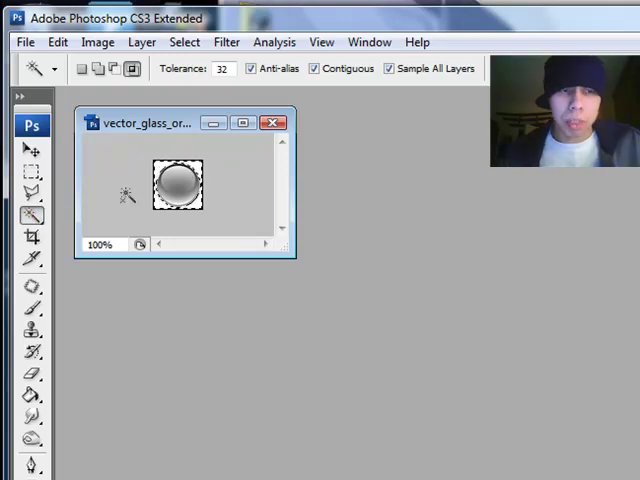
pyautogui.moveTo(168, 220)
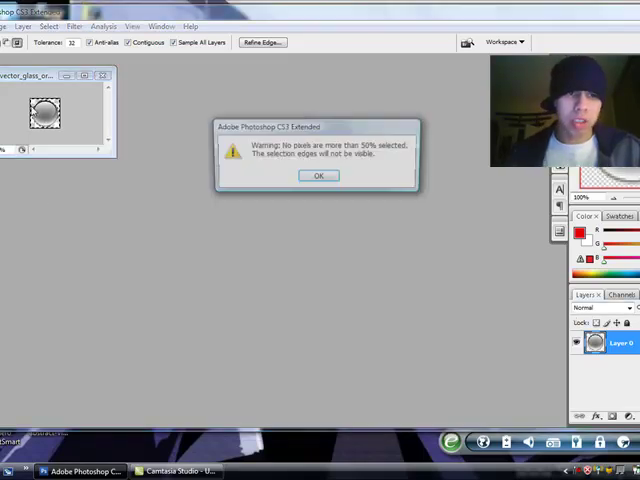
pyautogui.click(320, 176)
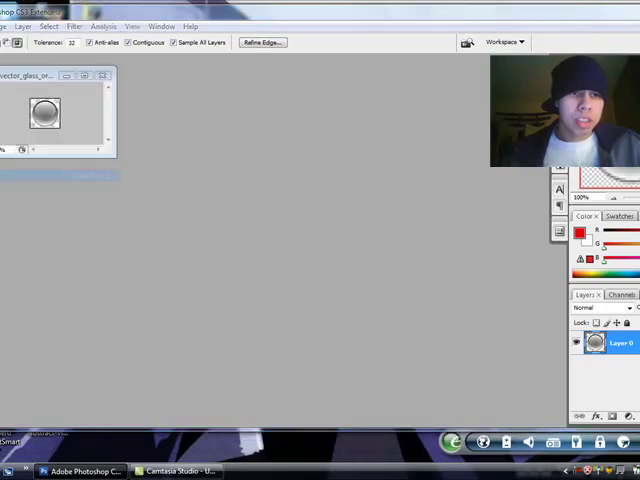
# Save a copy of the grey knob to the Desktop as bottomknob.png, accepting PNG options.
pyautogui.press('ctrl+shift+s')
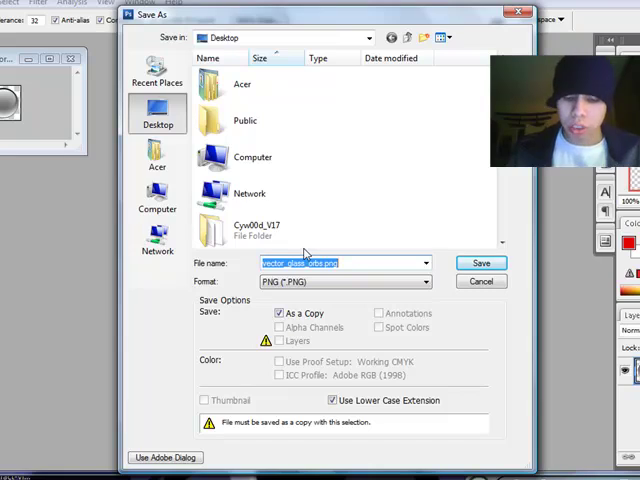
pyautogui.write('bottombar')
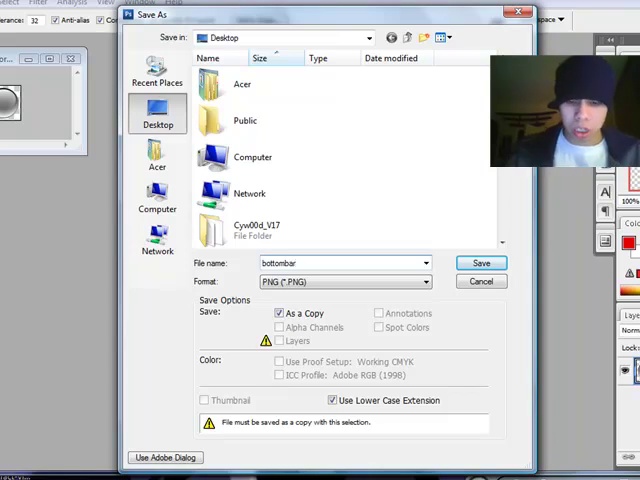
pyautogui.write('knobgray')
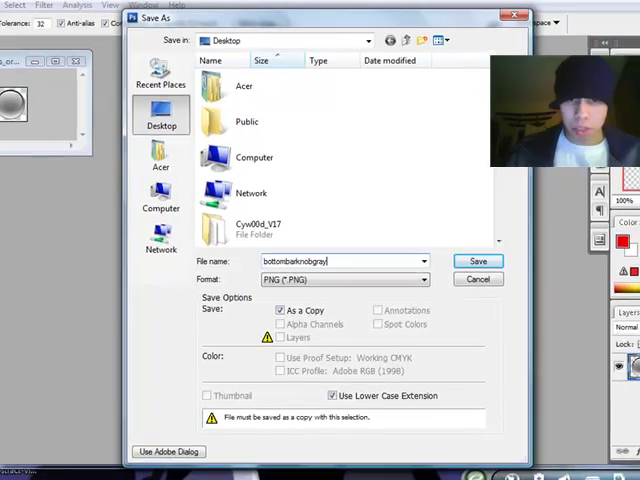
pyautogui.click(476, 260)
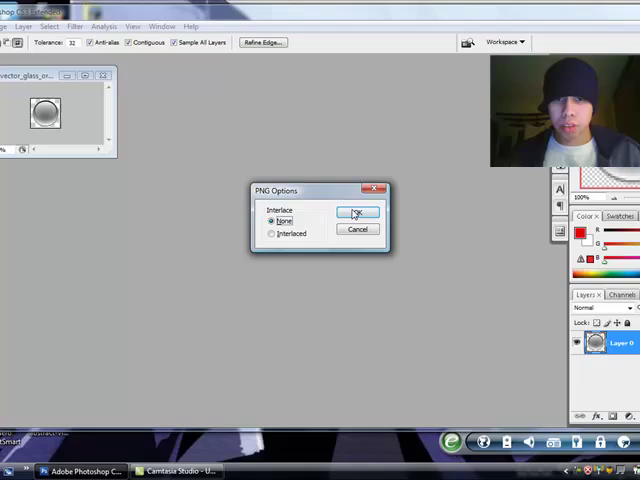
pyautogui.click(356, 212)
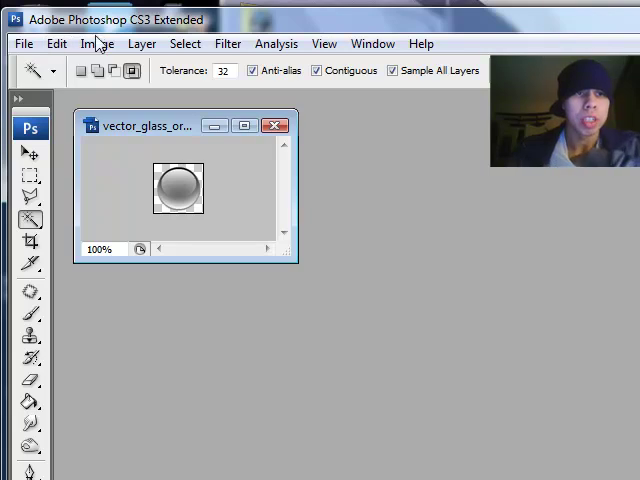
# Attempt a Color Balance adjustment and dismiss the no-pixels-selected warning.
pyautogui.click(104, 44)
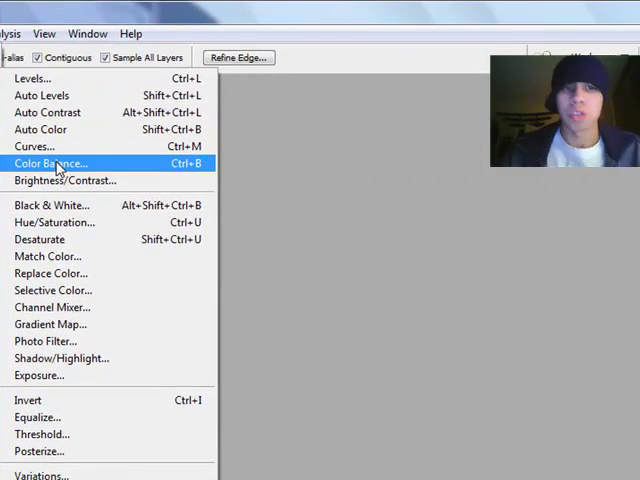
pyautogui.click(52, 164)
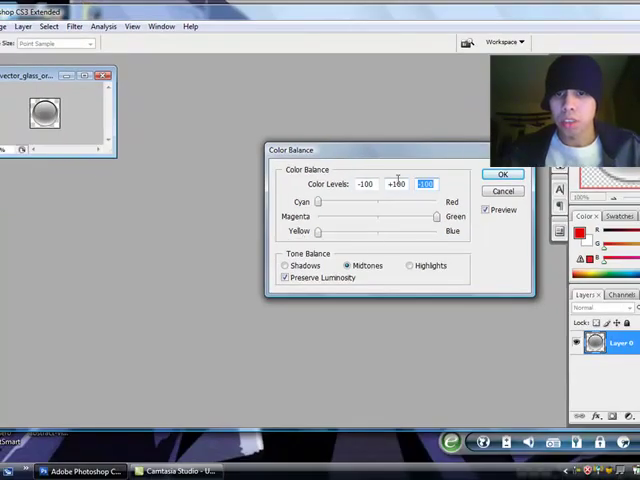
pyautogui.click(502, 174)
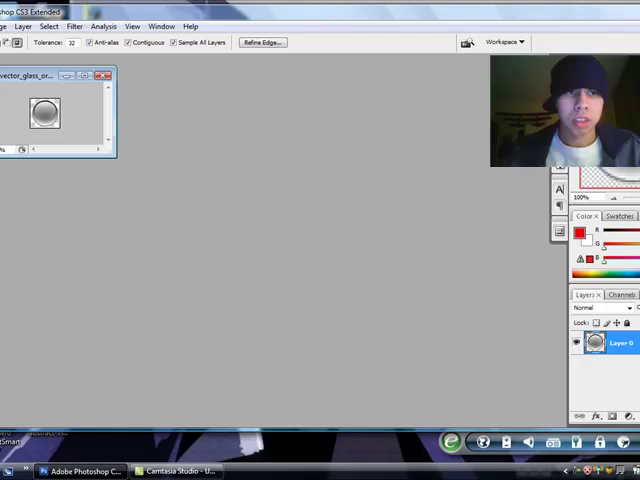
pyautogui.click(8, 26)
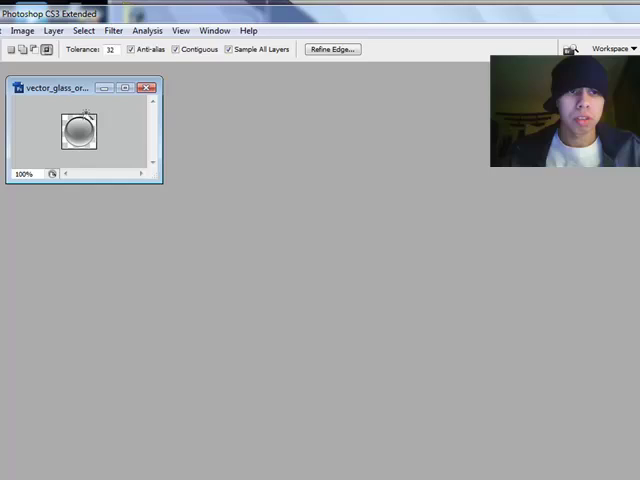
pyautogui.click(40, 46)
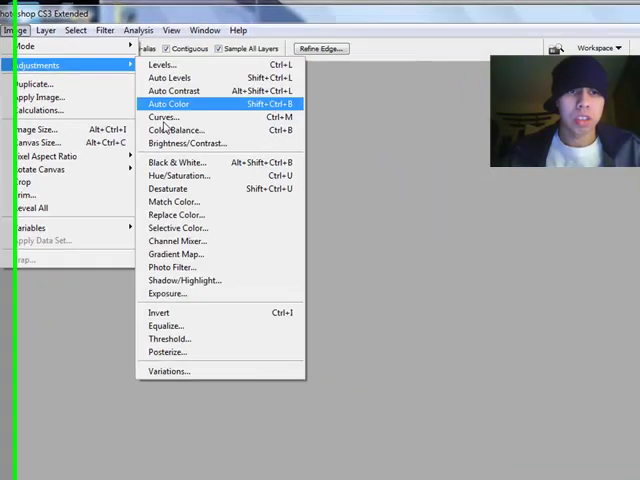
pyautogui.click(176, 128)
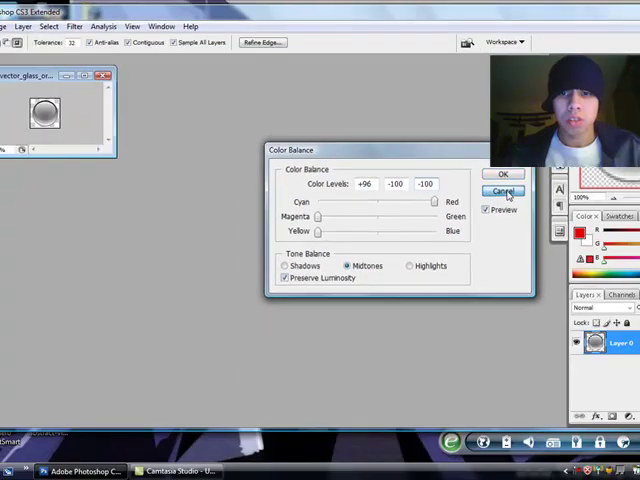
pyautogui.click(504, 192)
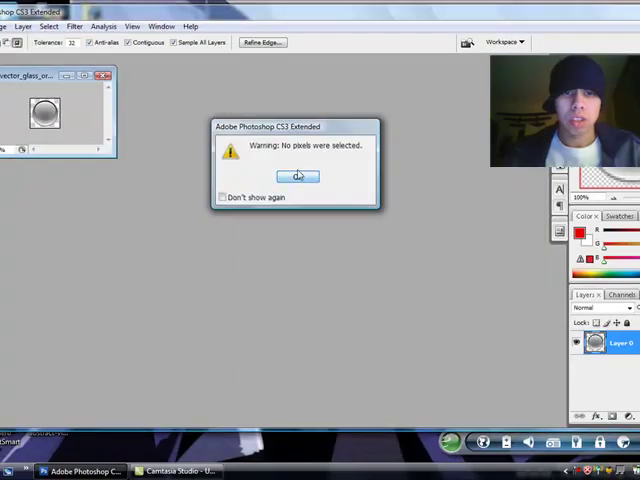
pyautogui.click(296, 176)
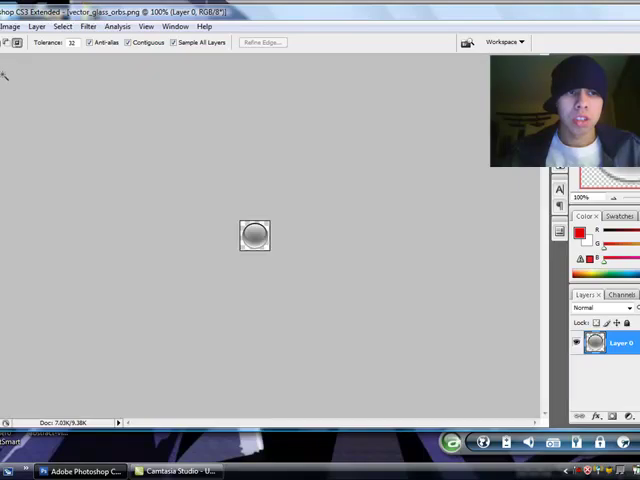
pyautogui.moveTo(376, 112)
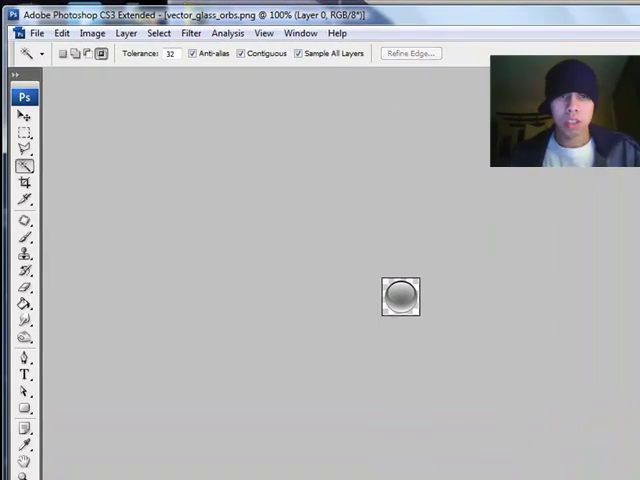
# With the Move tool active, apply Color Balance -100, +100, -100 to tint the knob green.
pyautogui.click(24, 120)
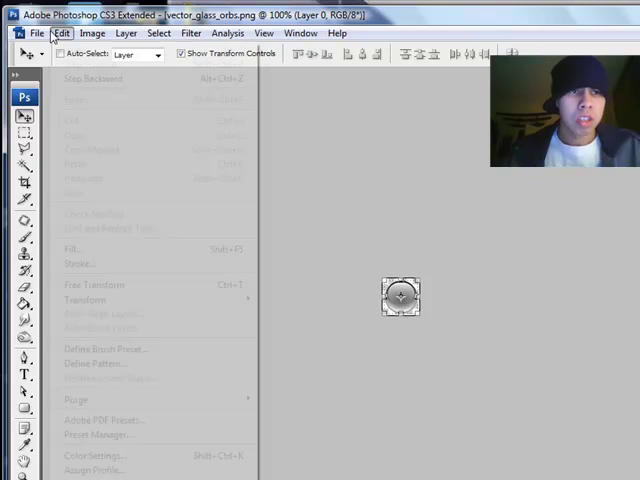
pyautogui.click(120, 44)
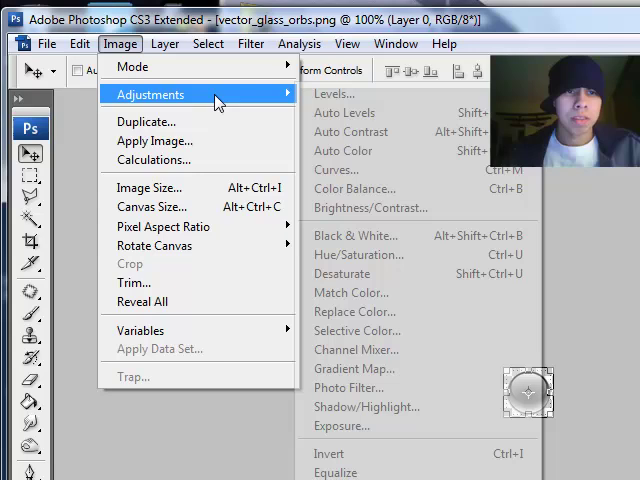
pyautogui.moveTo(352, 188)
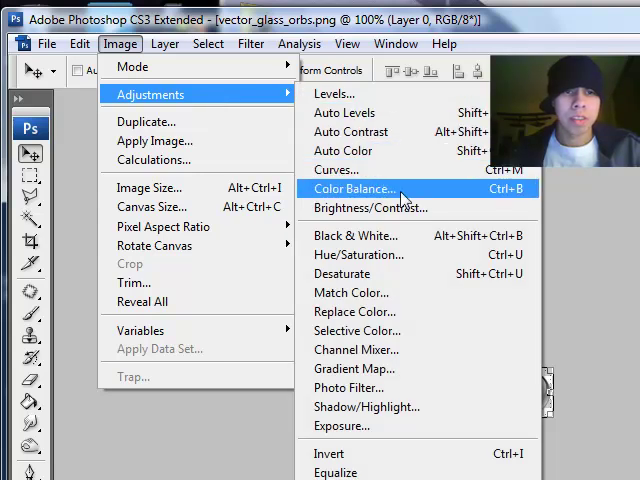
pyautogui.click(352, 188)
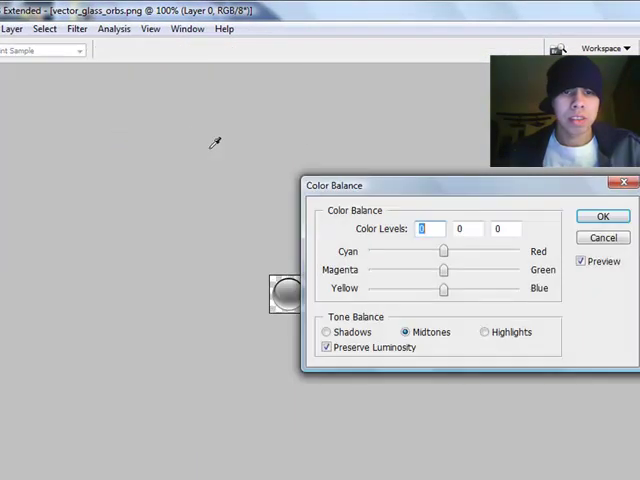
pyautogui.moveTo(444, 252); pyautogui.dragTo(492, 264)
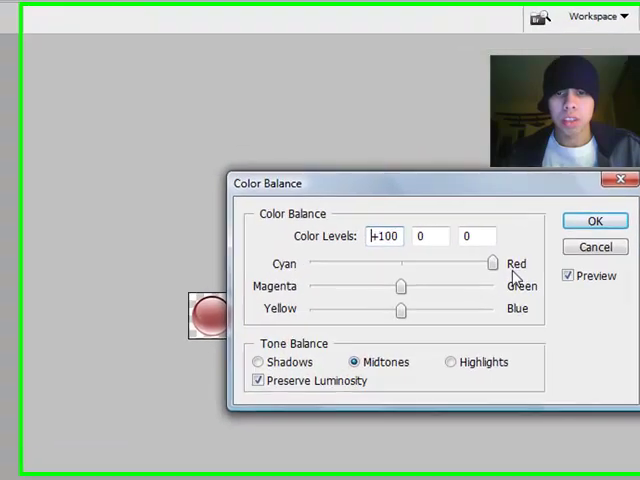
pyautogui.moveTo(400, 288); pyautogui.dragTo(292, 288)
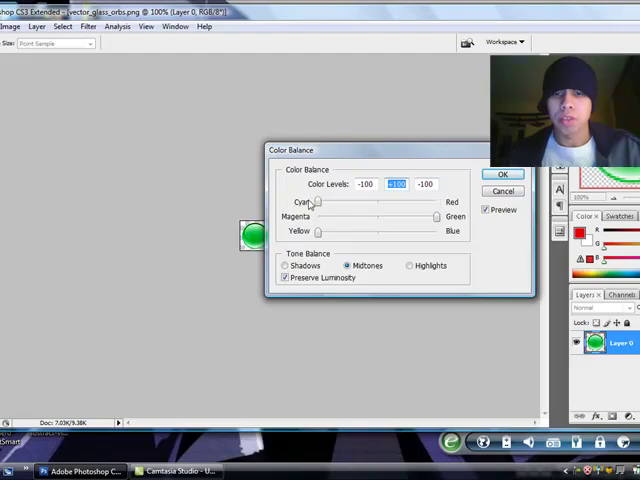
pyautogui.click(502, 174)
pyautogui.write('bottombarknobgreen')
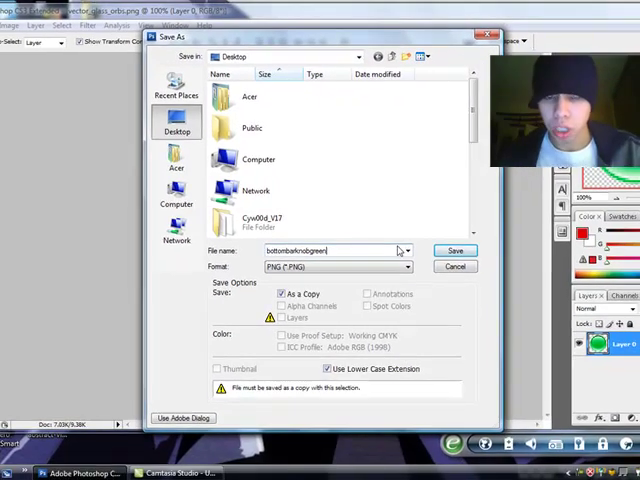
# Save the green knob as a PNG copy and accept the PNG options.
pyautogui.click(454, 250)
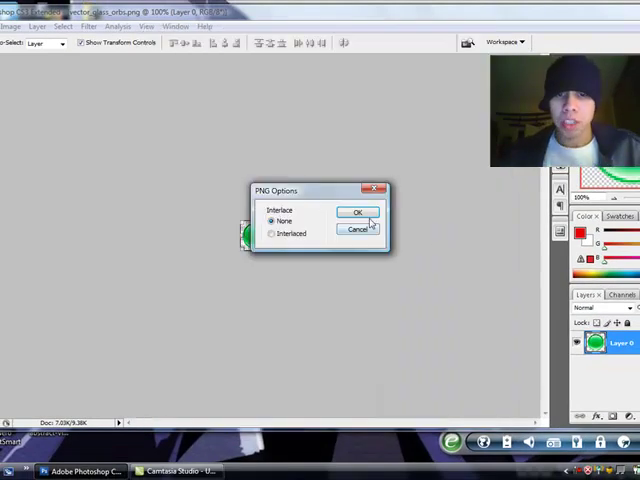
pyautogui.click(360, 212)
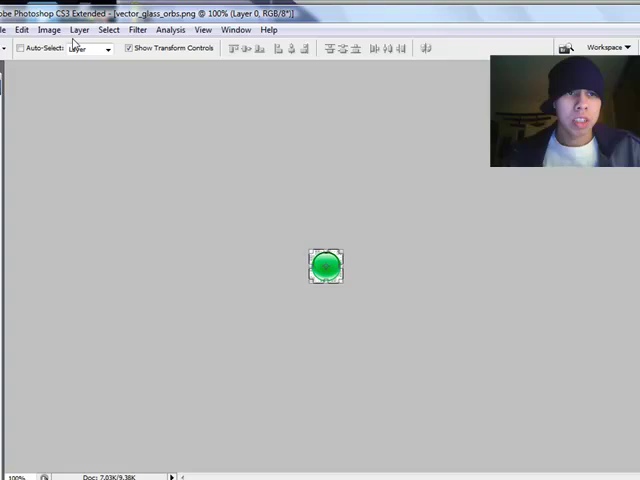
# Recolour the knob red with another Color Balance adjustment.
pyautogui.click(64, 28)
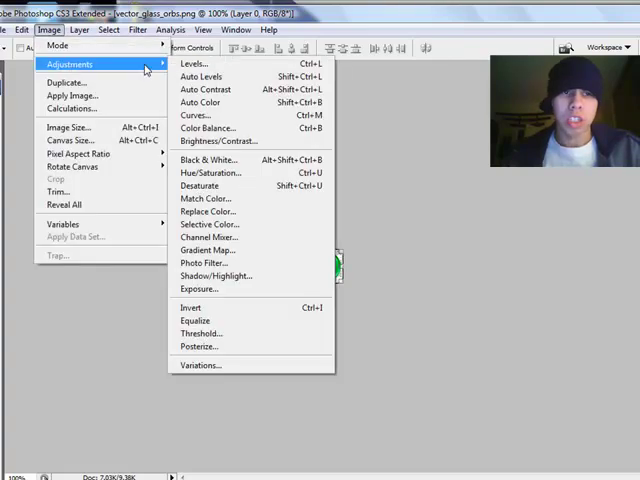
pyautogui.click(208, 128)
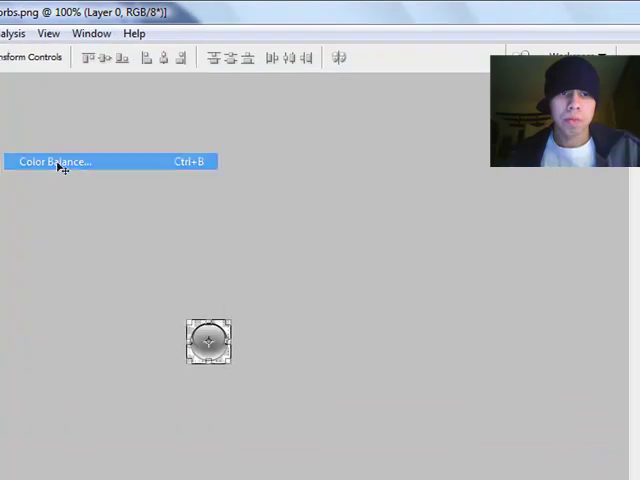
pyautogui.click(54, 160)
pyautogui.write('b')
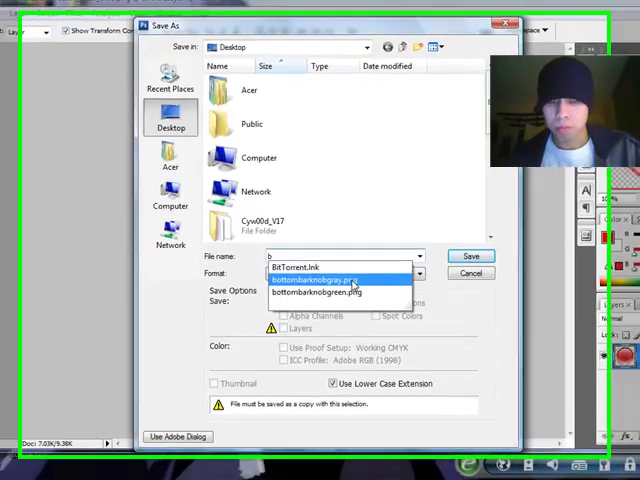
# Save the red knob to the Desktop as bottombarknobred.png.
pyautogui.click(316, 280)
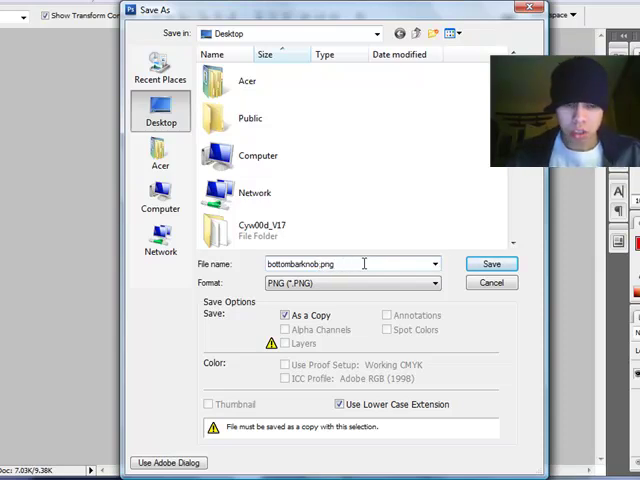
pyautogui.write('red')
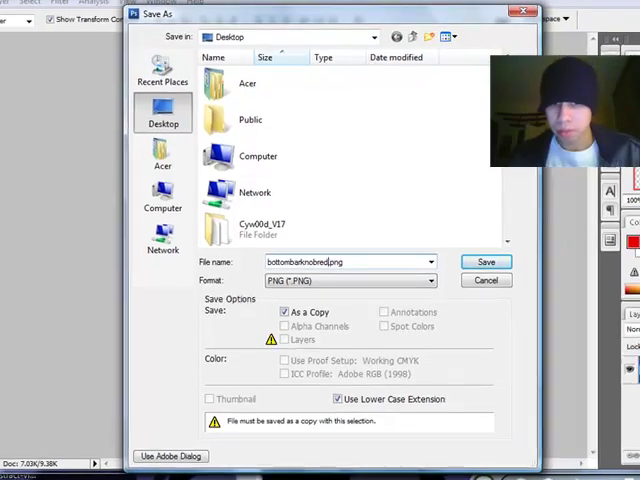
pyautogui.click(484, 260)
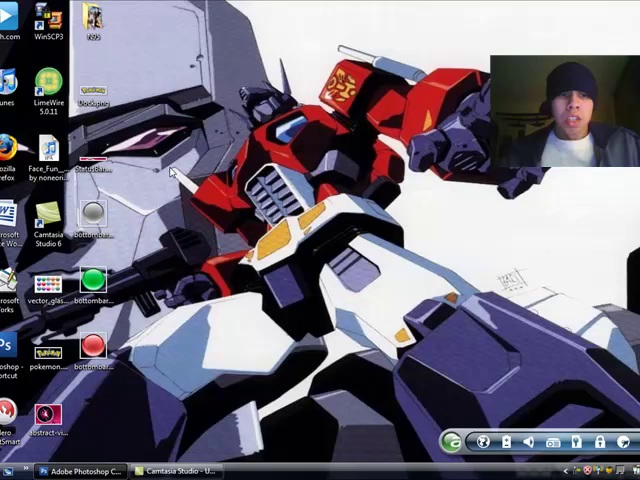
# Create a desktop folder named XX for the theme and open it.
pyautogui.rightClick(172, 172)
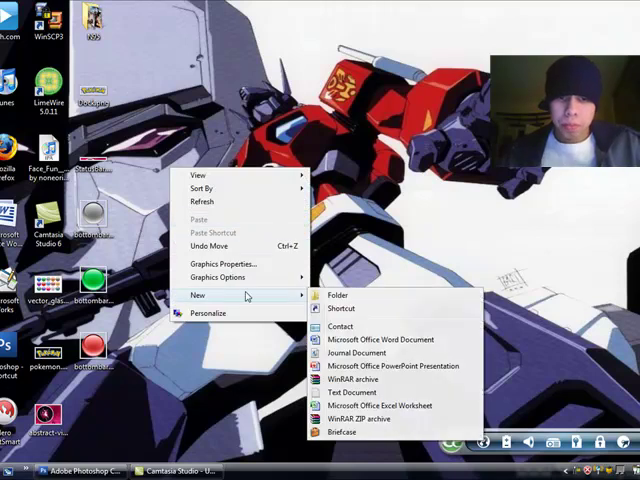
pyautogui.click(338, 296)
pyautogui.write('XX')
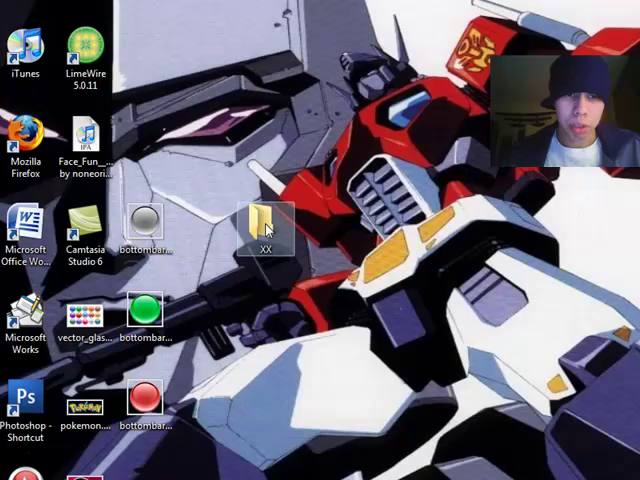
pyautogui.doubleClick(264, 218)
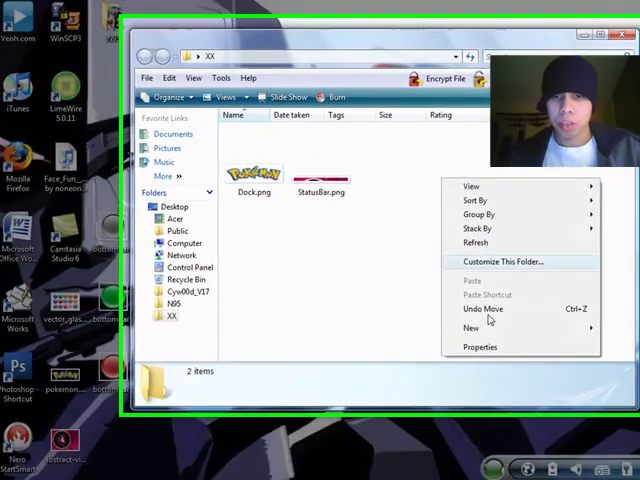
# Create a Bundles folder inside XX.
pyautogui.click(470, 328)
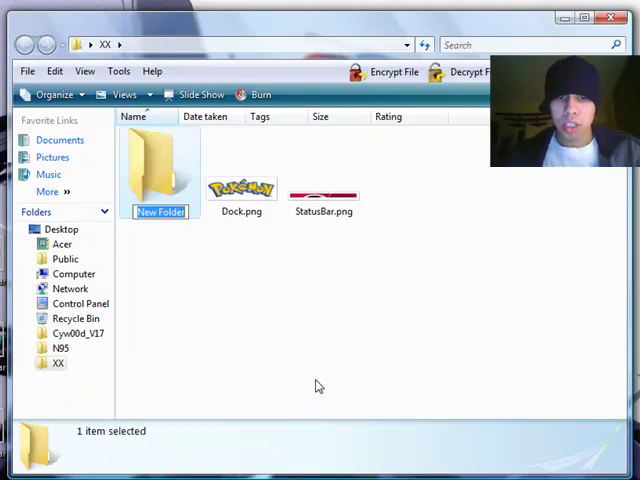
pyautogui.write('Bundles')
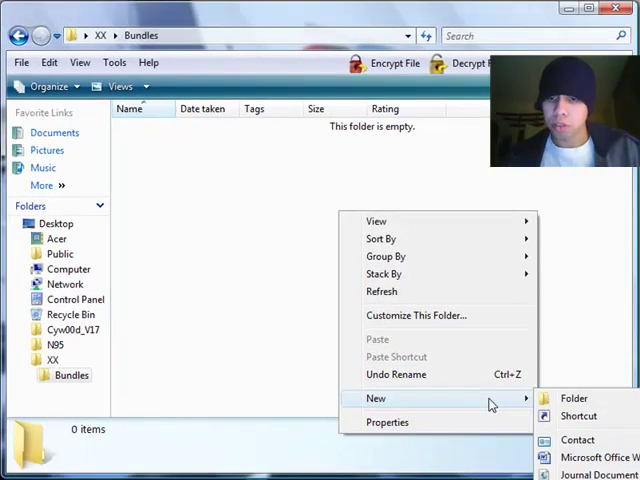
# Create a com.apple bundle-named folder inside Bundles.
pyautogui.click(572, 396)
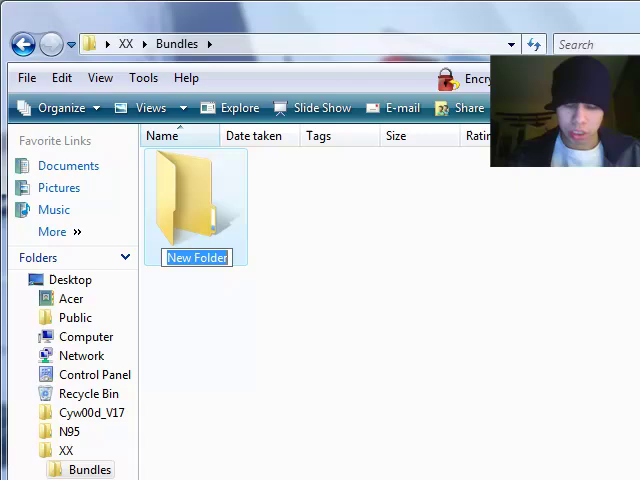
pyautogui.write('com')
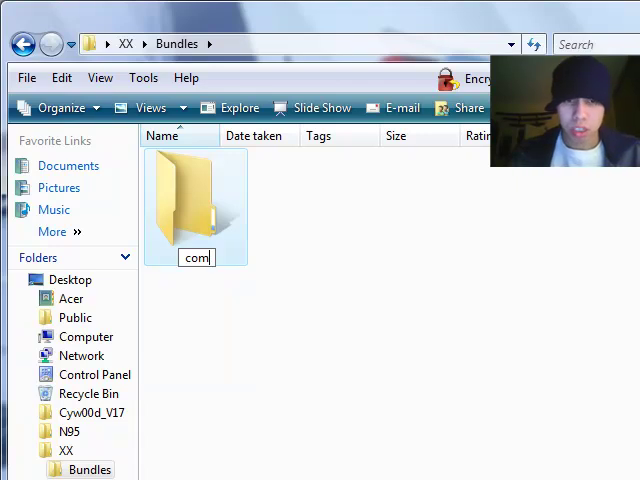
pyautogui.write('.apple.Telepho')
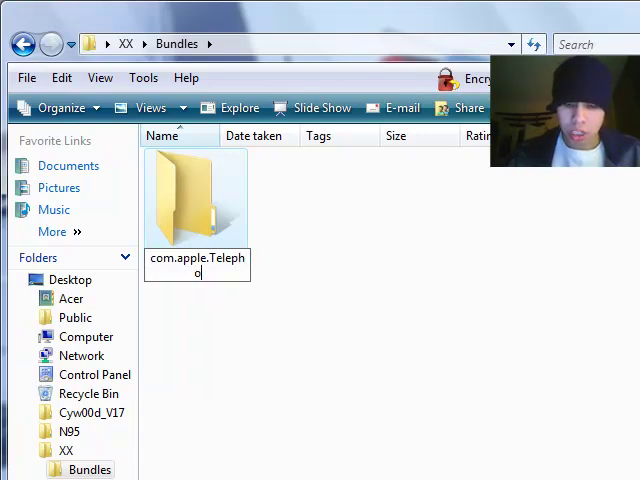
pyautogui.write('ny')
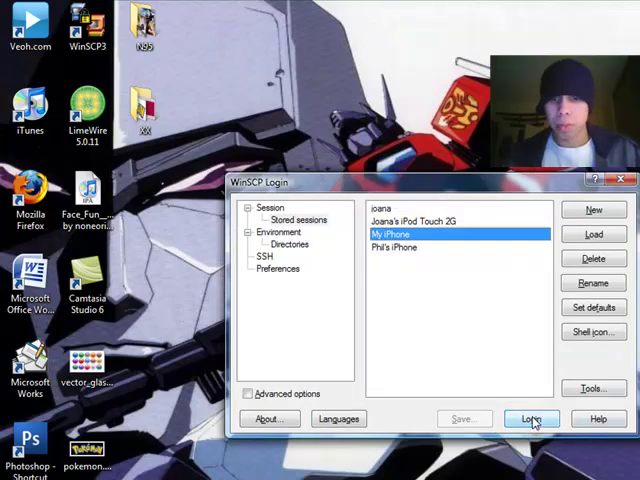
# Log in to the My iPhone session and browse from /private/var/root into /private/var/stash.
pyautogui.click(530, 418)
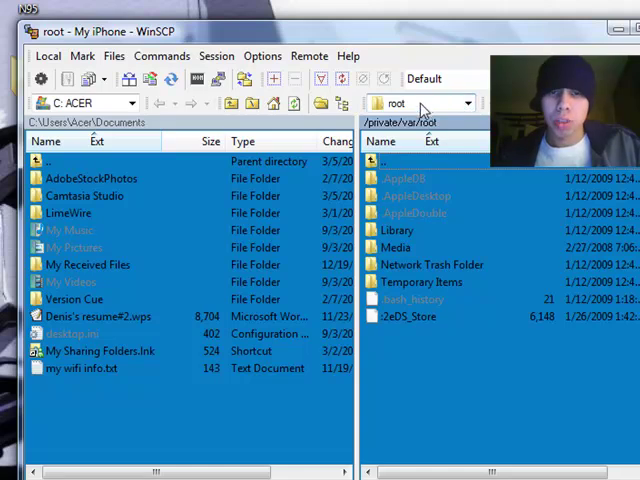
pyautogui.moveTo(432, 196)
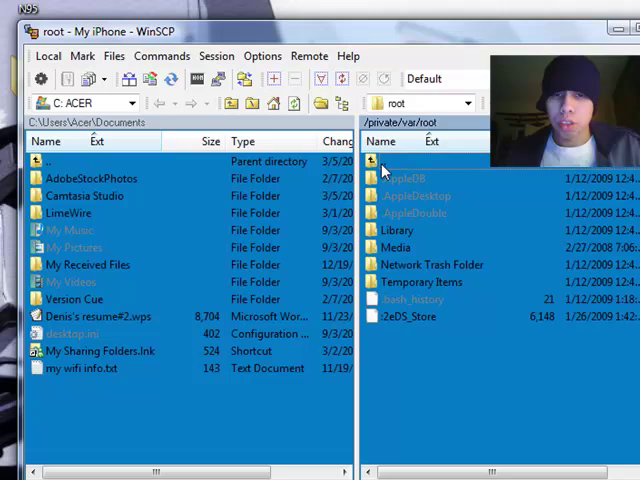
pyautogui.click(376, 160)
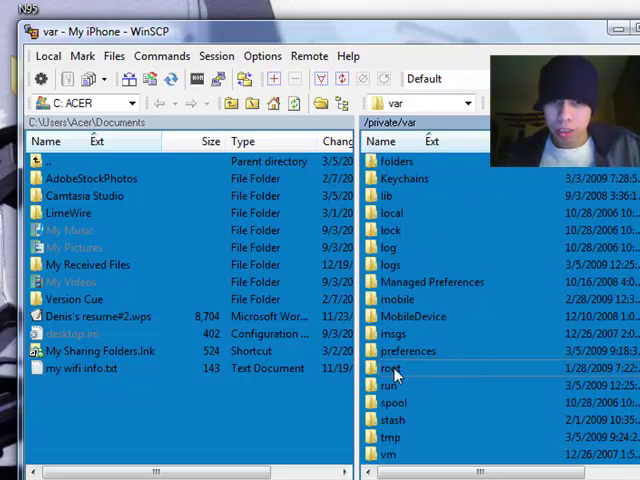
pyautogui.doubleClick(392, 420)
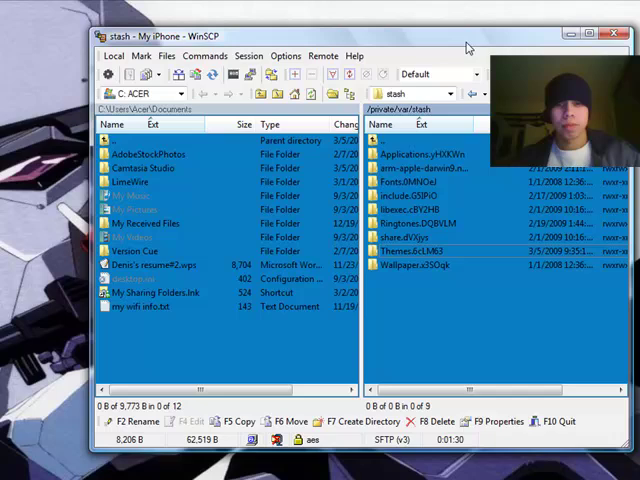
# Terminate the iPhone session and close WinSCP, returning to the desktop.
pyautogui.click(612, 36)
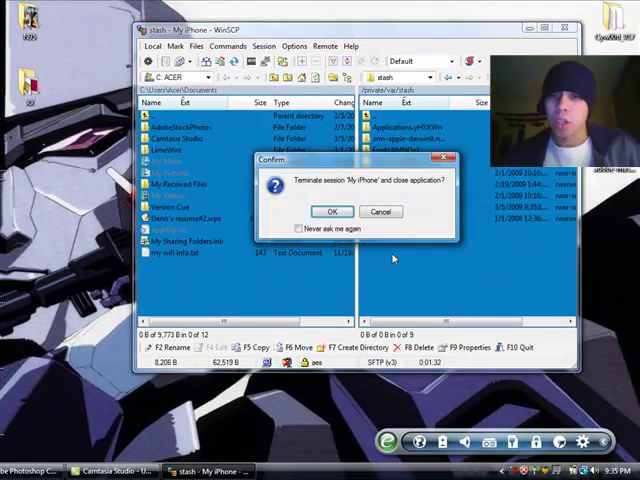
pyautogui.click(332, 212)
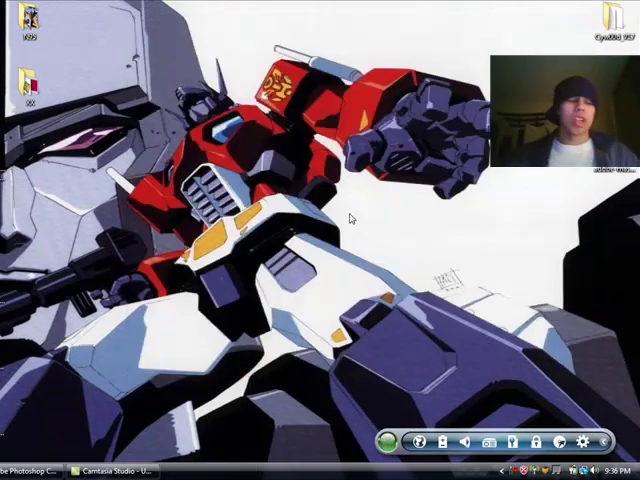